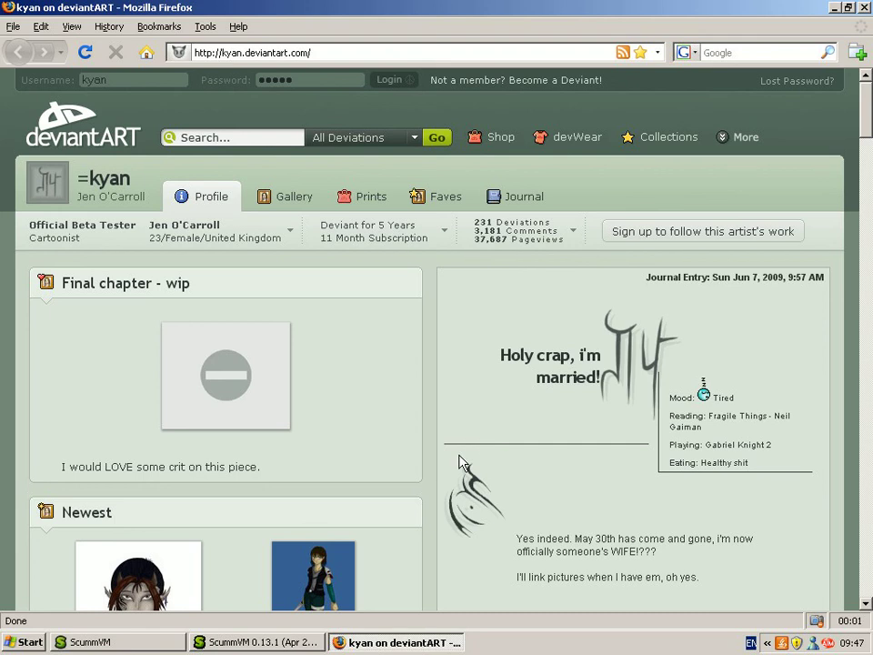
pyautogui.moveTo(455, 509)
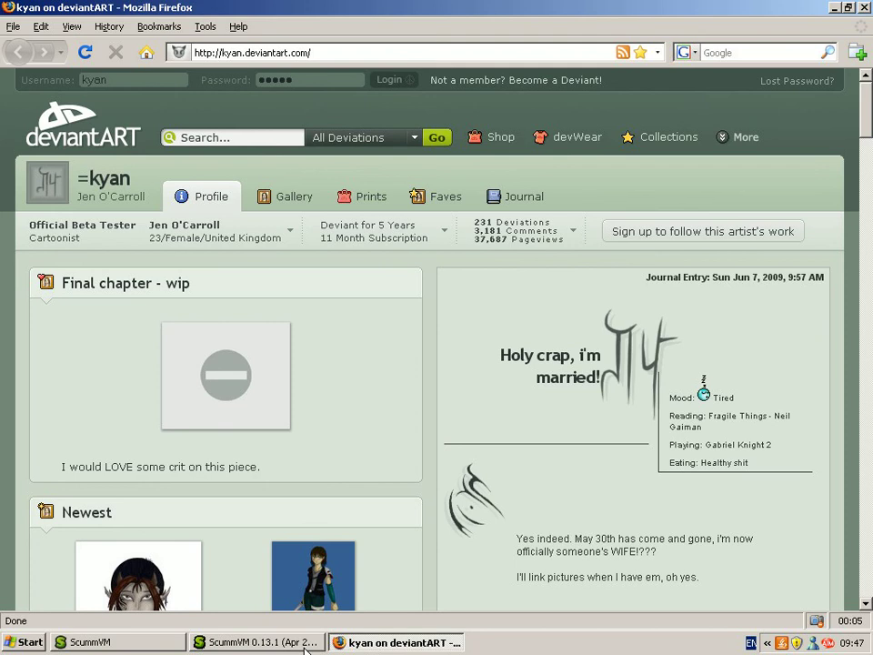
# - Bring the ScummVM launcher forward, listing The Secret of Monkey Island (CD/DOS/English)
pyautogui.click(264, 642)
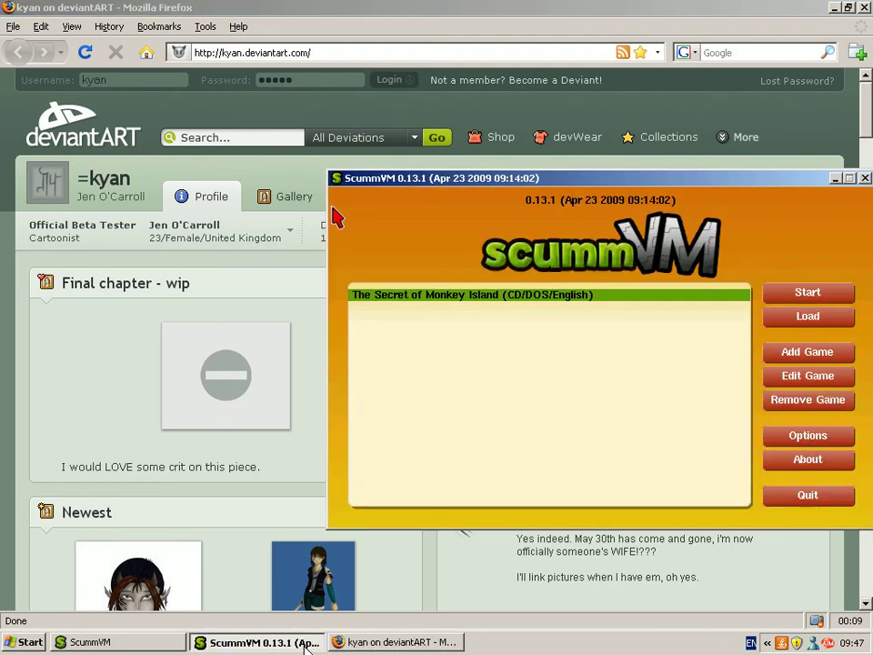
pyautogui.moveTo(670, 360)
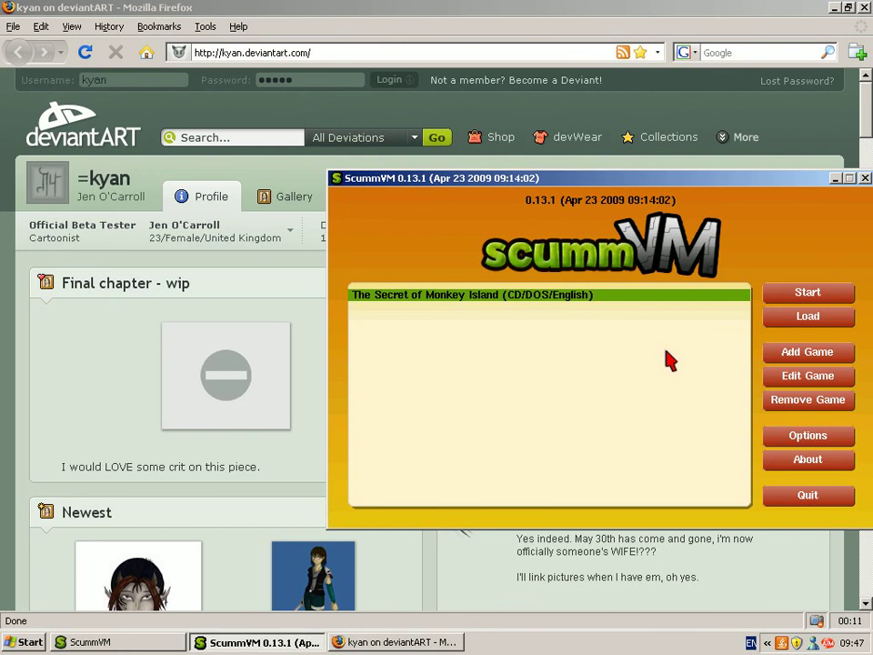
pyautogui.moveTo(807, 291)
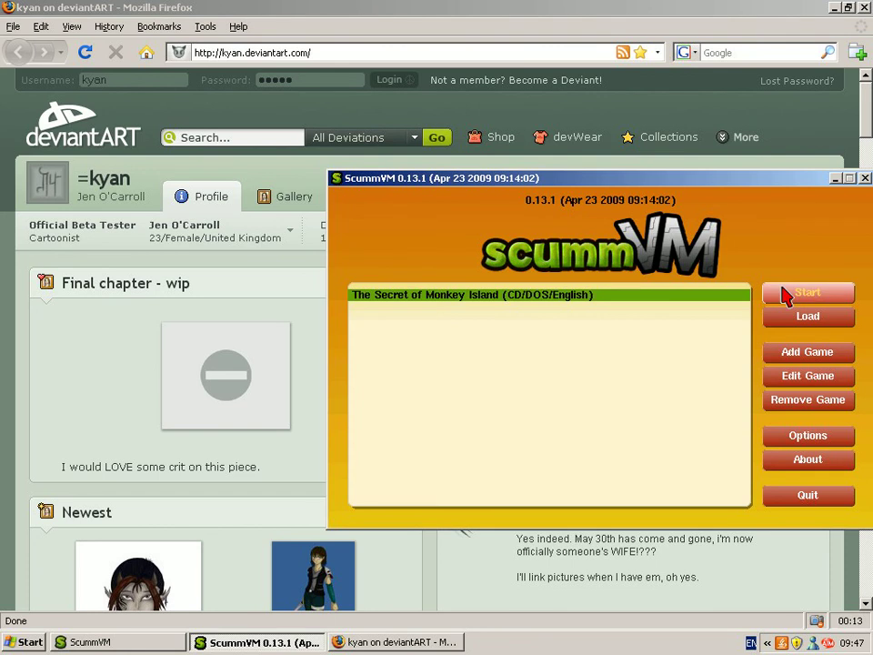
pyautogui.click(807, 291)
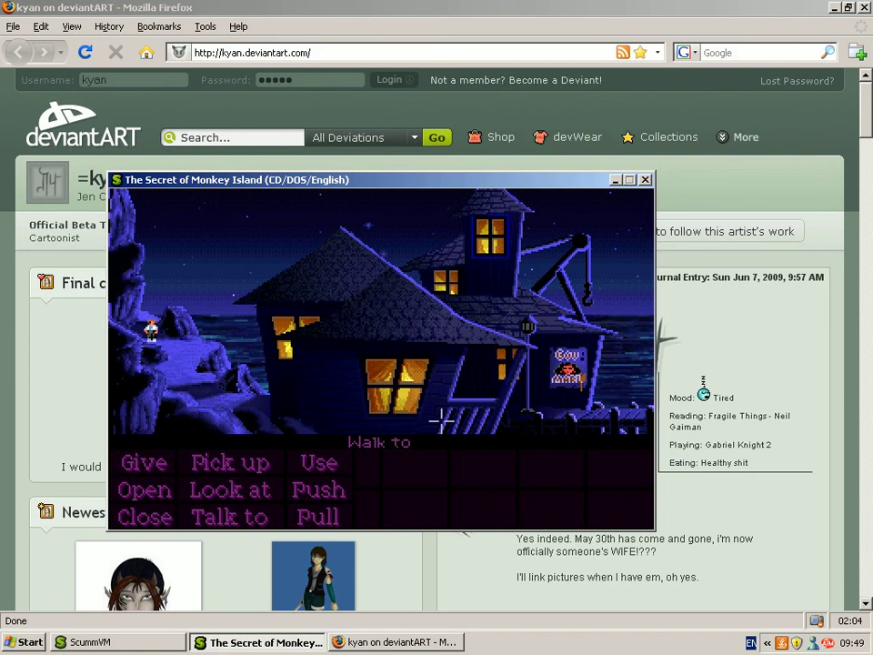
# - Walk Guybrush into the Scumm Bar and start talking with the mustached pirate
pyautogui.click(442, 418)
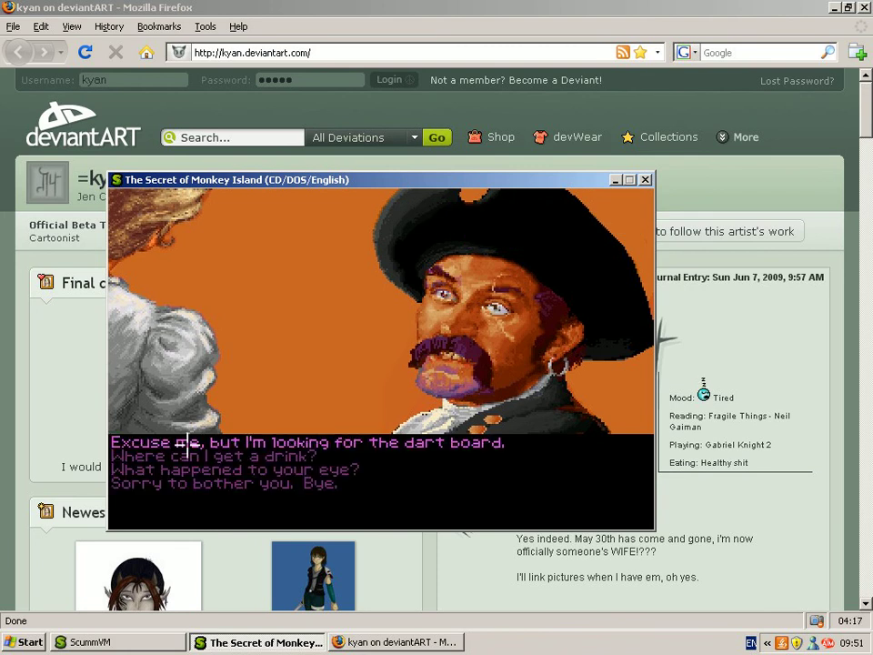
# - Cross the bar to the important-looking pirates' table and start talking with them
pyautogui.click(237, 469)
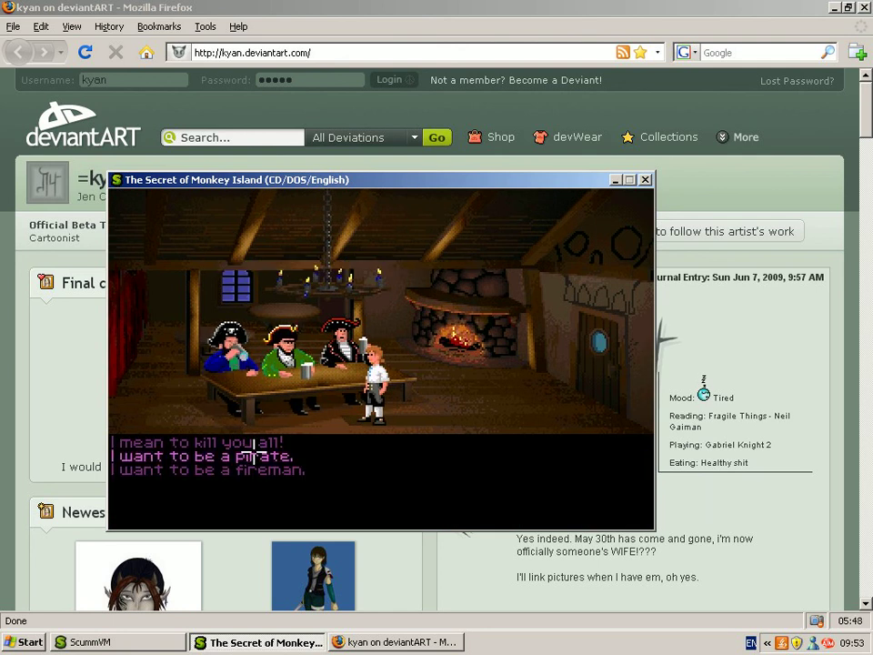
# - Tell the pirate leaders Guybrush wants to be a pirate, bringing up the three-trials choices
pyautogui.click(211, 455)
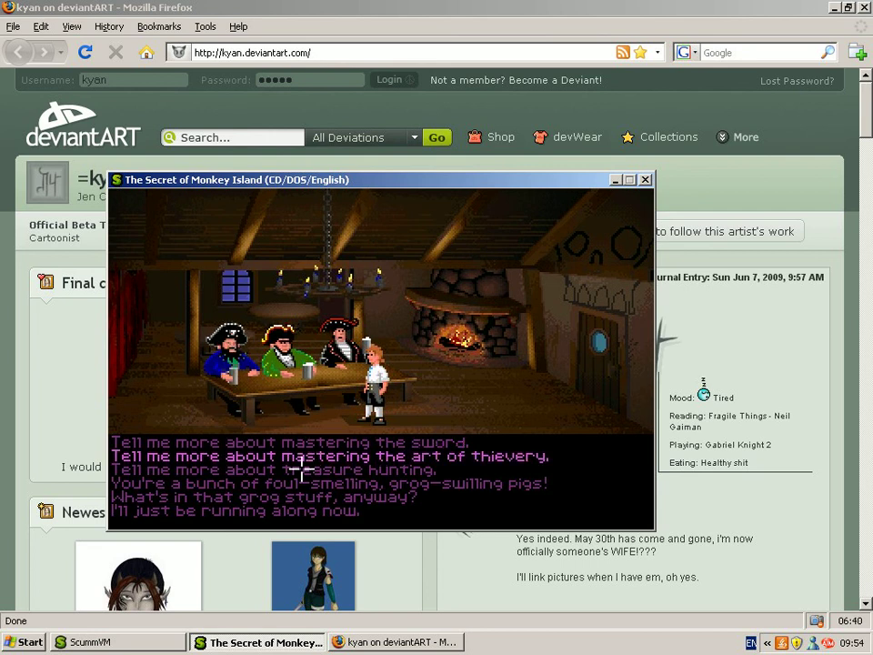
# - Ask the pirate leaders about mastering the art of thievery and hear their reply
pyautogui.click(262, 497)
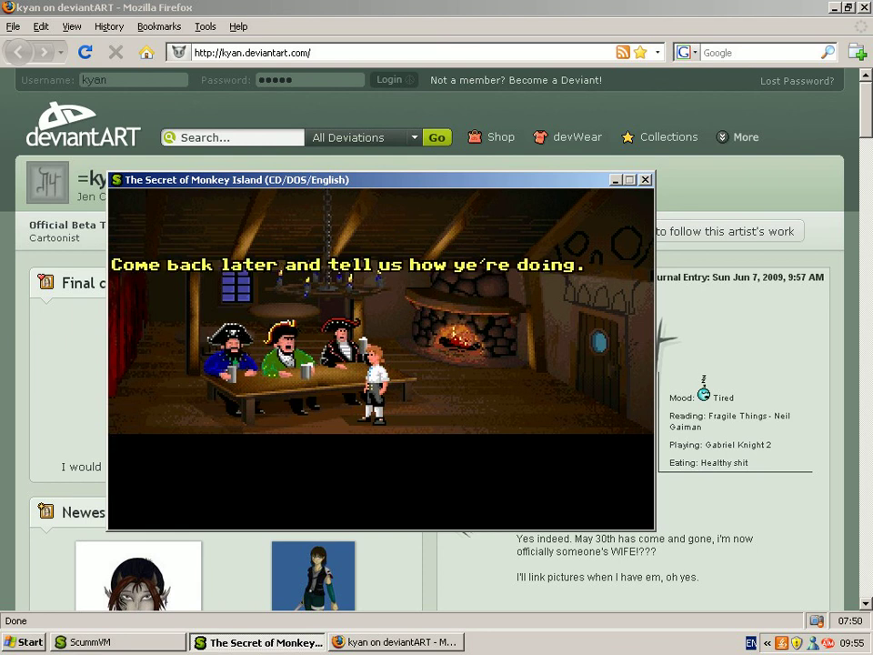
# - Walk Guybrush across the Scumm Bar and through the kitchen door to take the hunk of meat
pyautogui.click(586, 364)
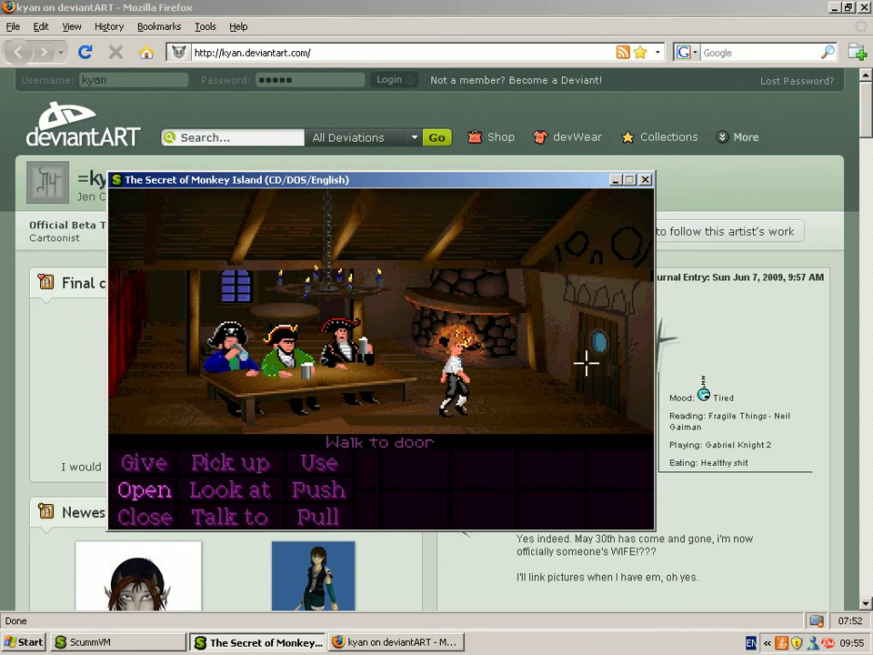
pyautogui.click(586, 364)
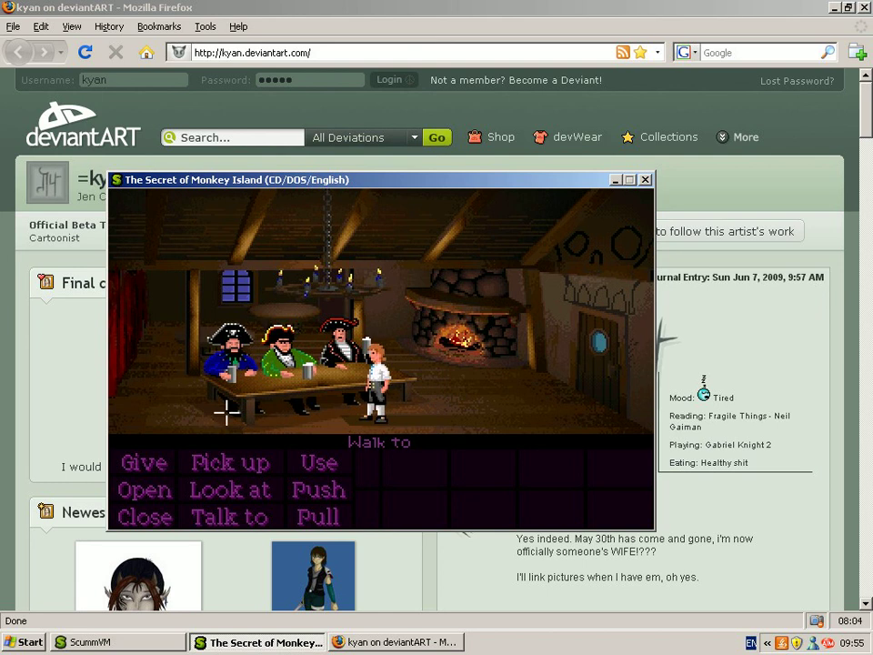
pyautogui.click(118, 401)
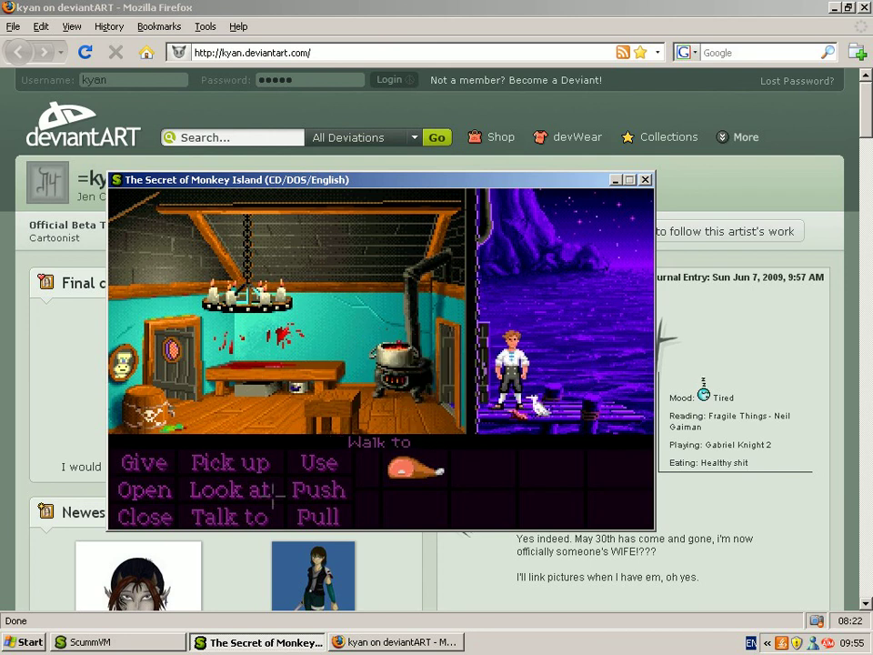
# - Pick up the cooking pot in the kitchen, adding it to the inventory beside the meat
pyautogui.click(528, 409)
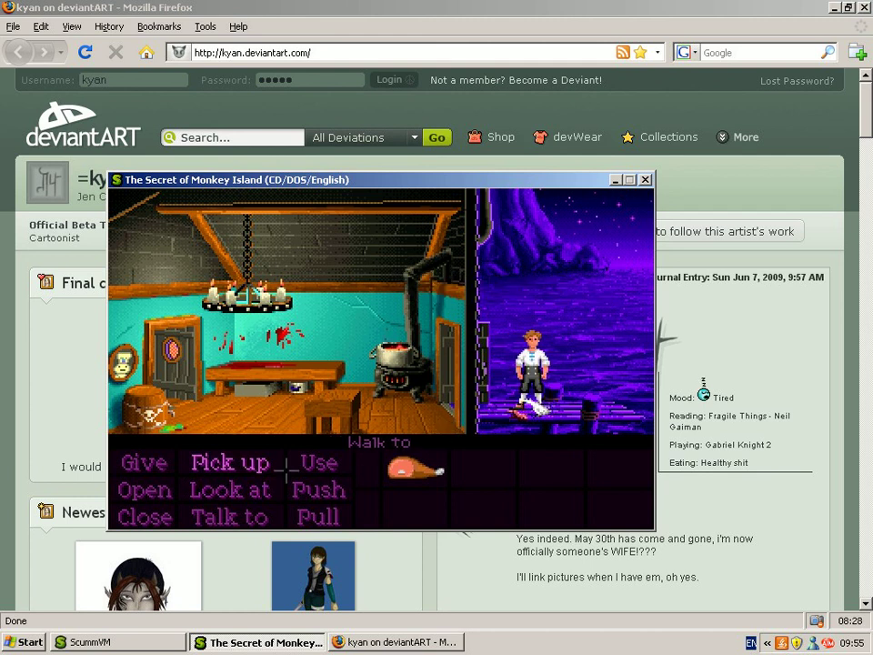
pyautogui.moveTo(318, 489)
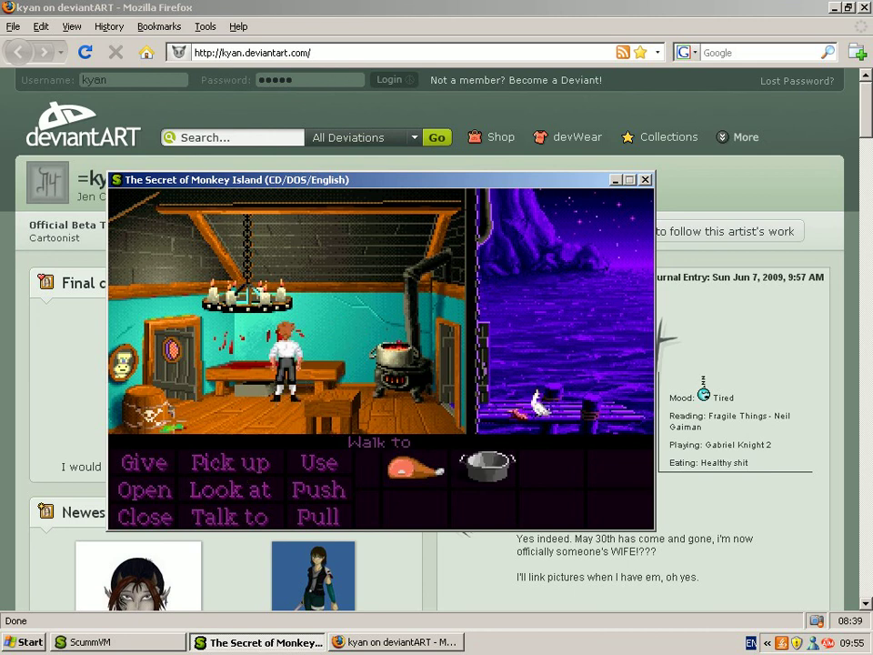
pyautogui.click(163, 400)
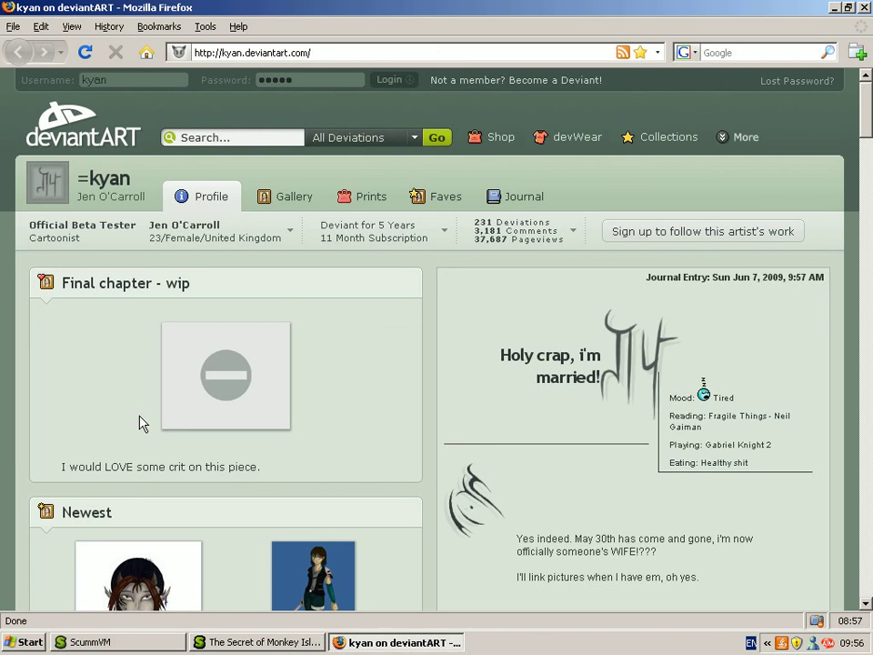
# - Return to Firefox and bring up the Tools menu with Capture Fox to stop recording
pyautogui.click(256, 640)
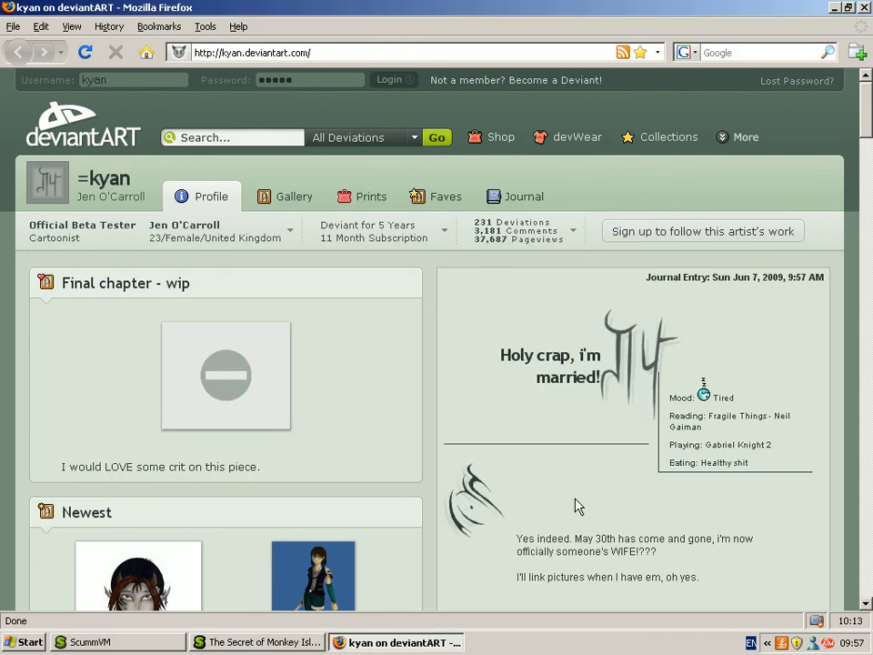
pyautogui.click(204, 26)
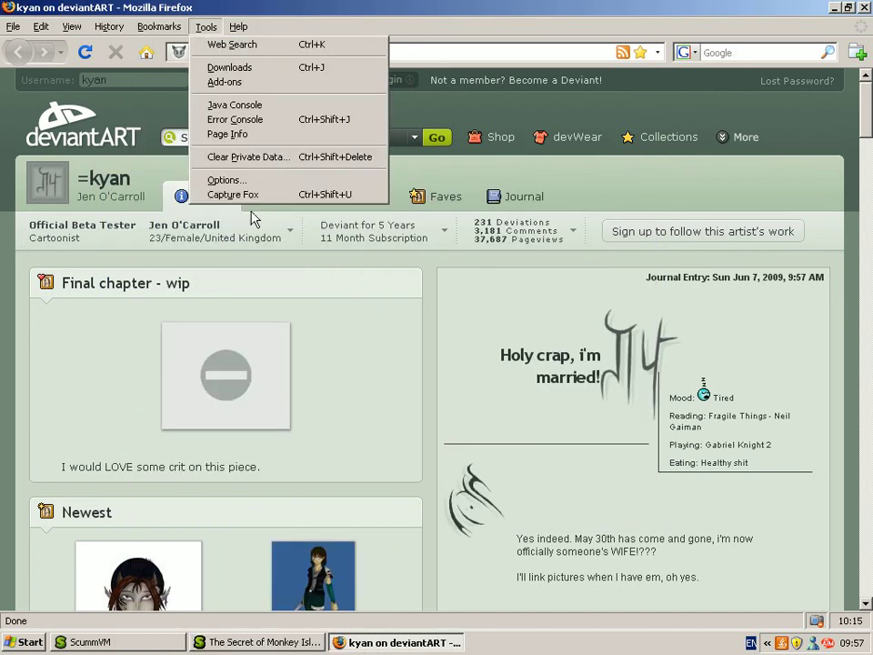
pyautogui.moveTo(233, 193)
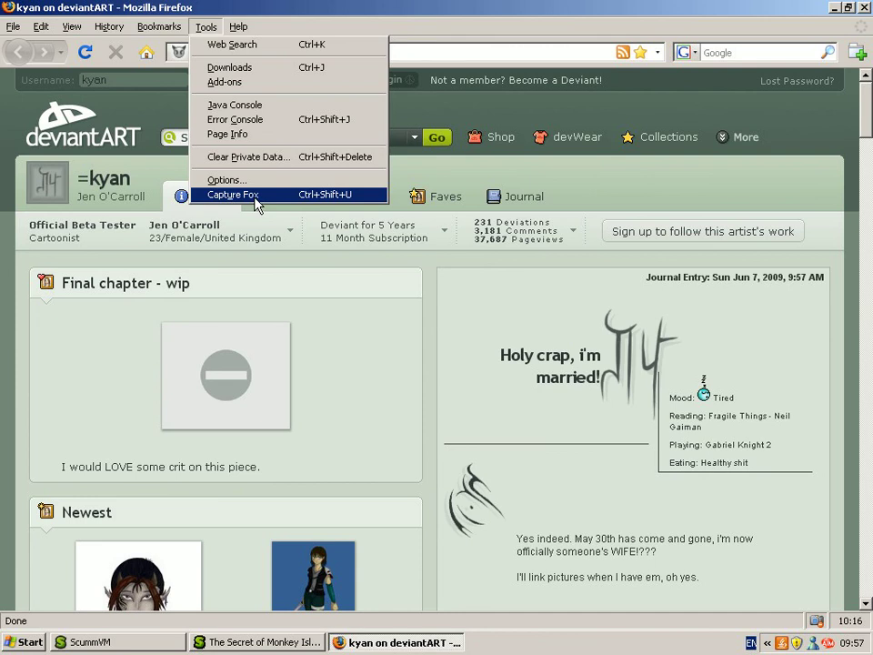